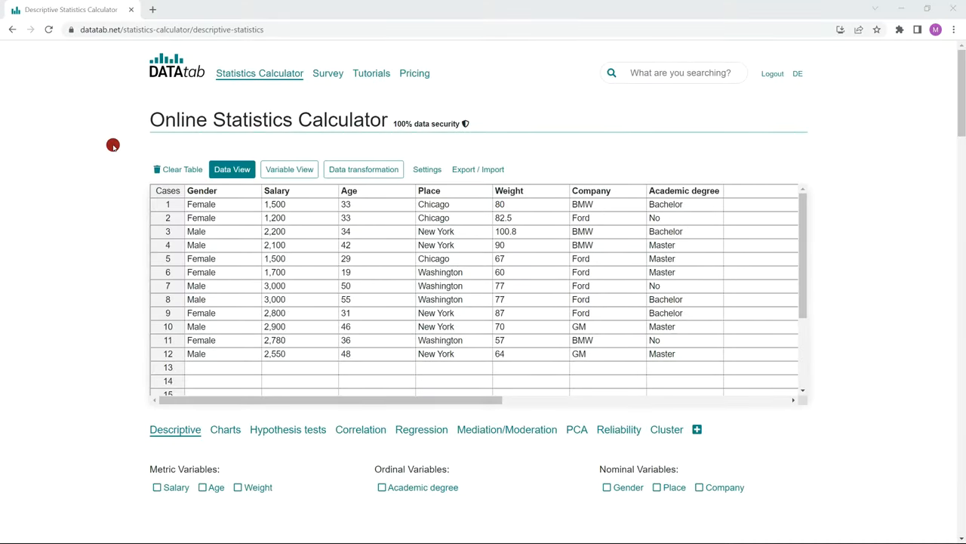
pyautogui.moveTo(317, 151)
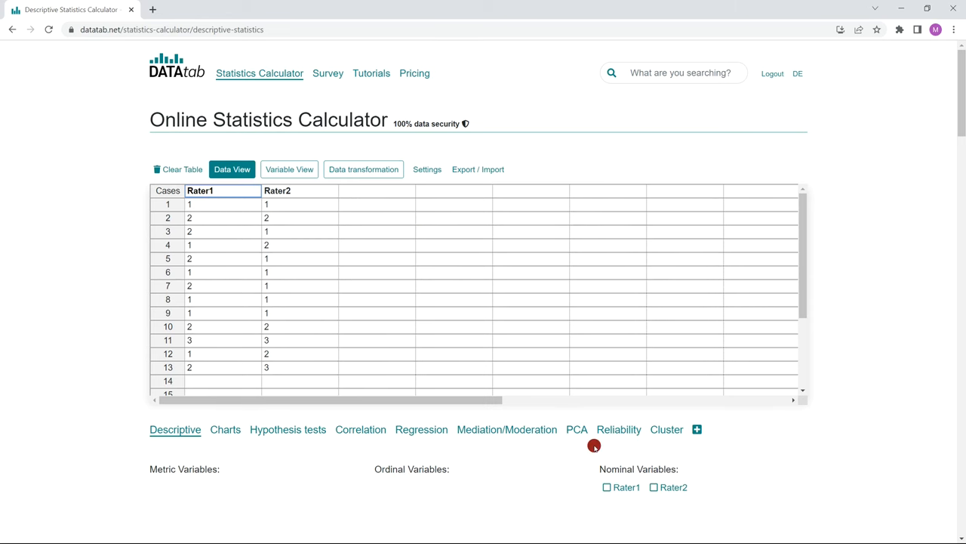
# - Go to the Reliability analysis, confirm Rater1 and Rater2 are nominal in Variable View, and return to Data View
pyautogui.click(619, 429)
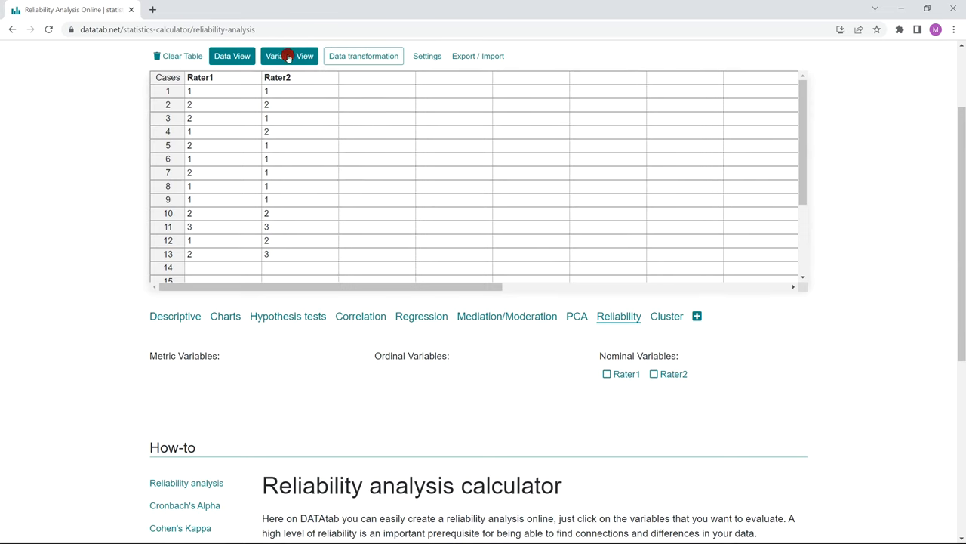
pyautogui.click(290, 56)
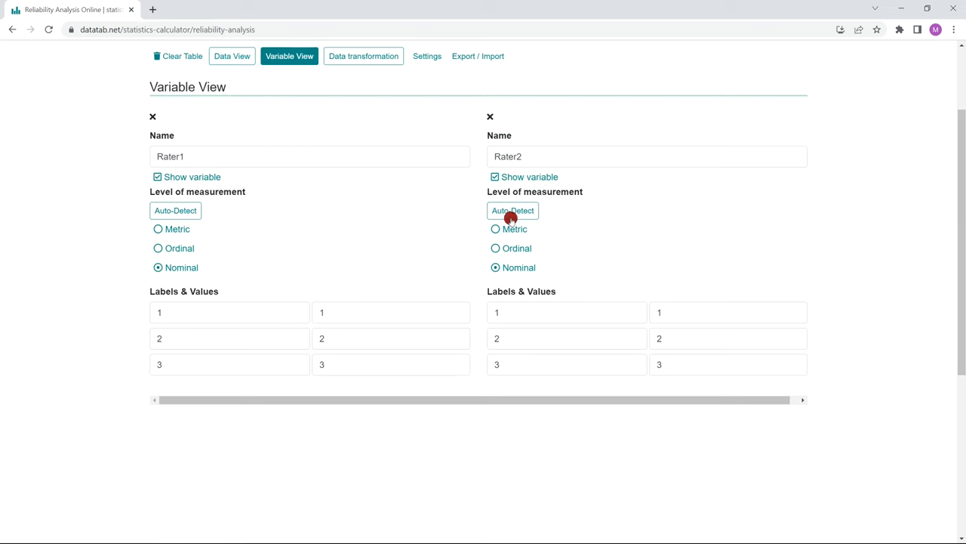
pyautogui.moveTo(290, 56)
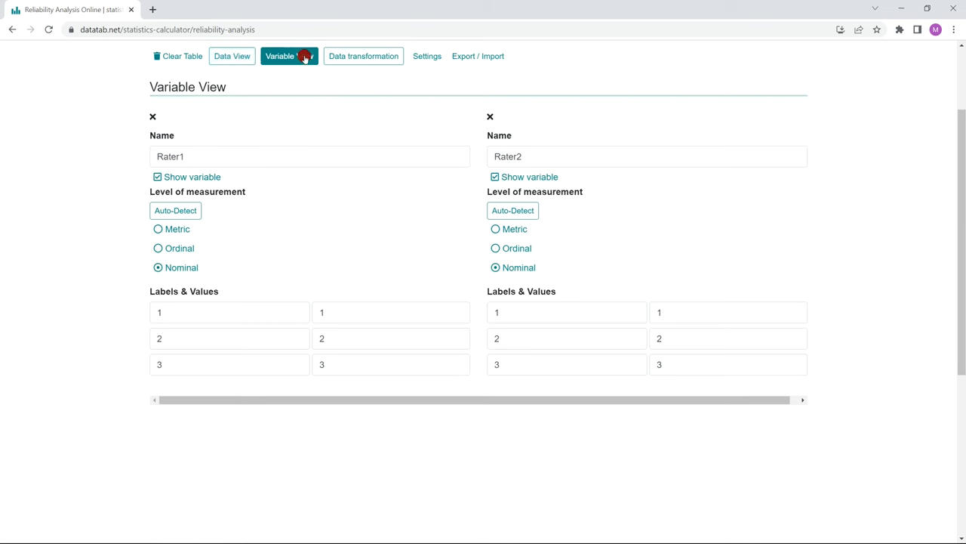
pyautogui.click(232, 55)
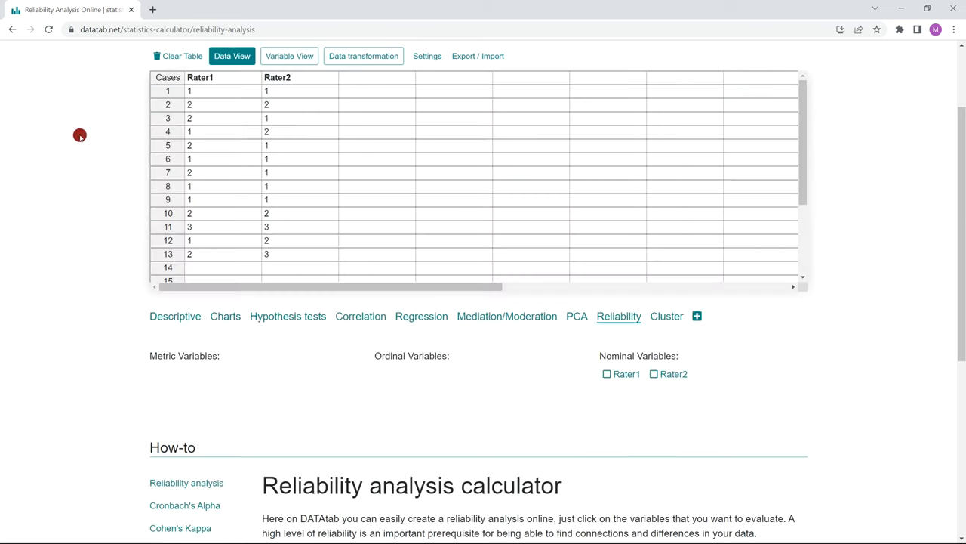
pyautogui.scroll(-3)
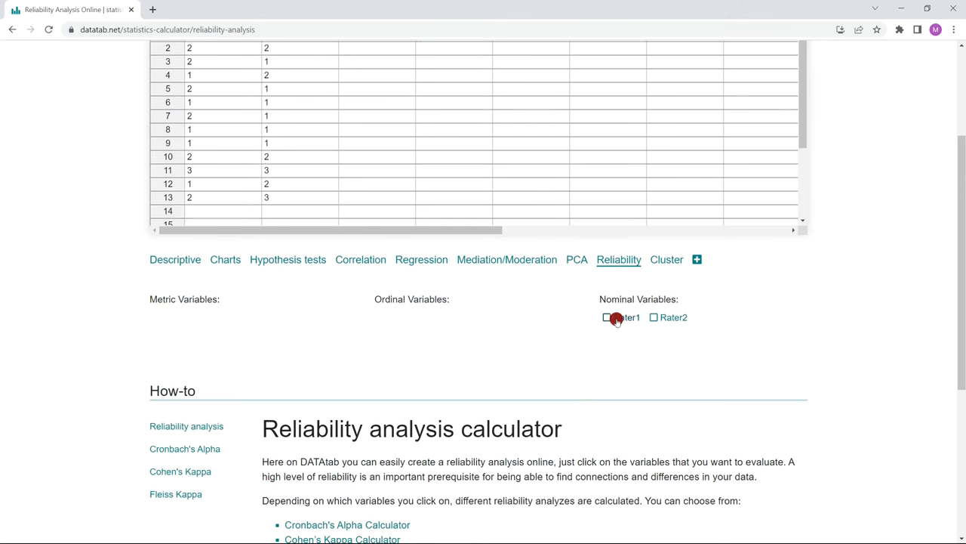
# - Select Rater1 and Rater2 as nominal variables to get the cross table and Cohen's kappa of 0.23
pyautogui.click(607, 318)
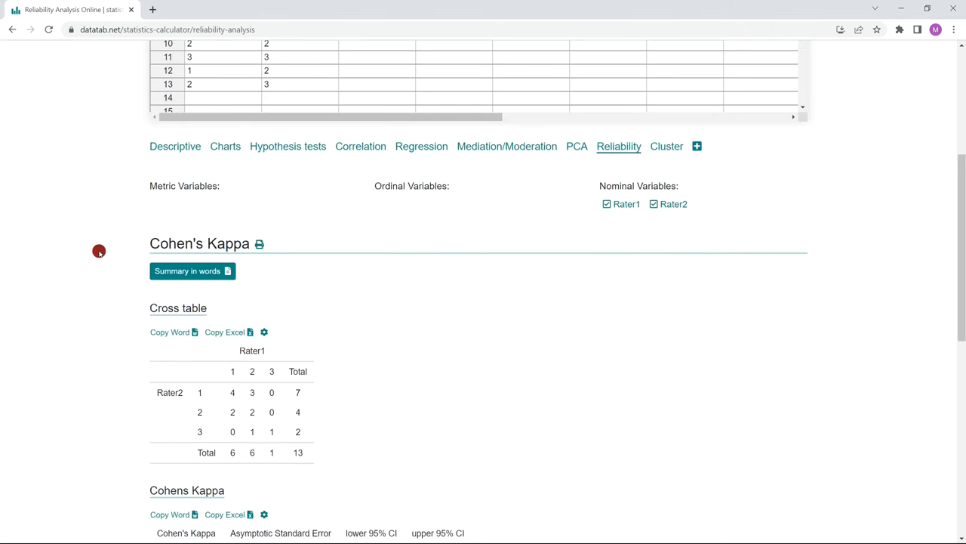
pyautogui.moveTo(113, 222)
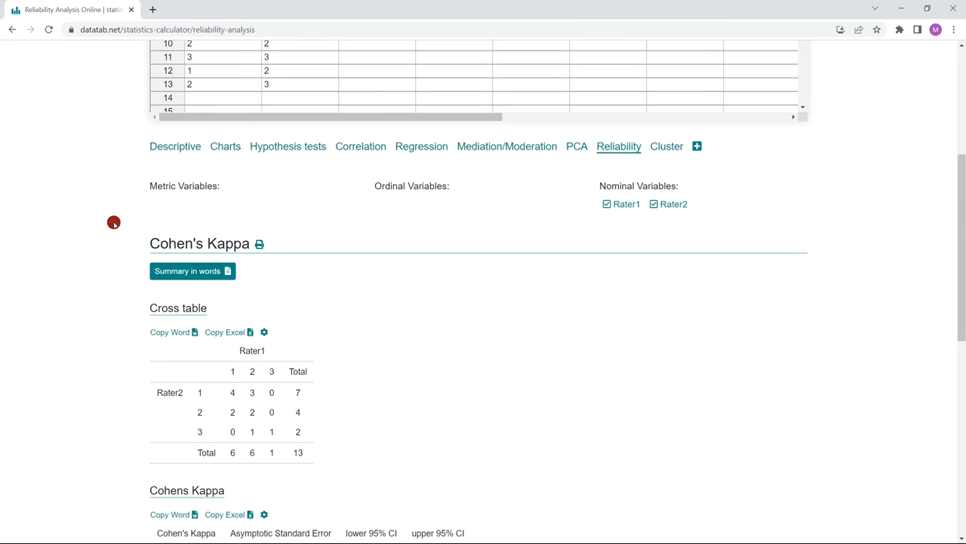
pyautogui.scroll(-3)
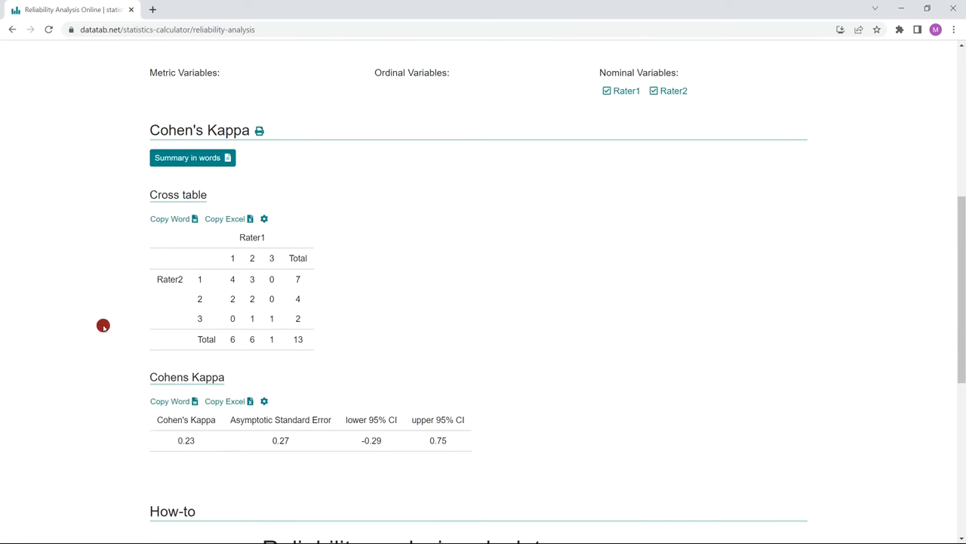
pyautogui.moveTo(112, 441)
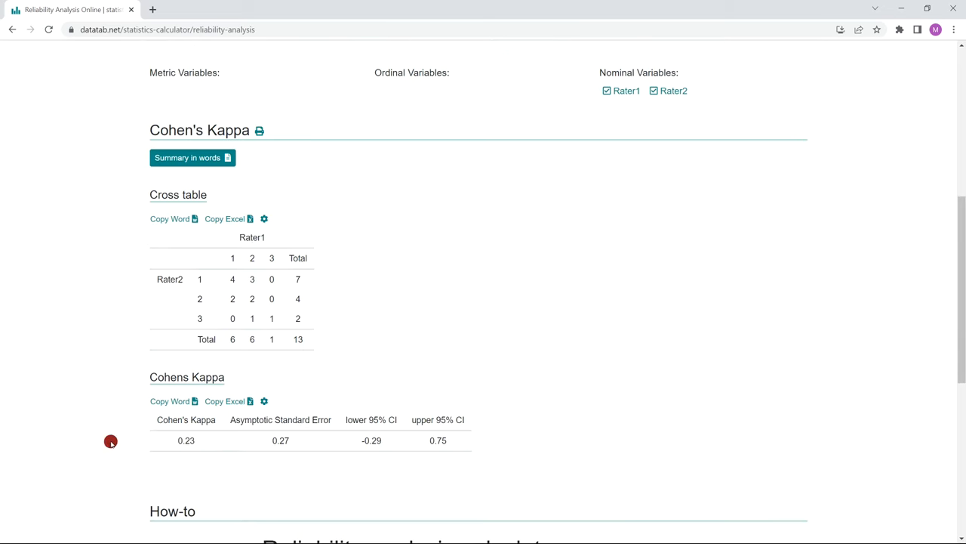
pyautogui.moveTo(364, 474)
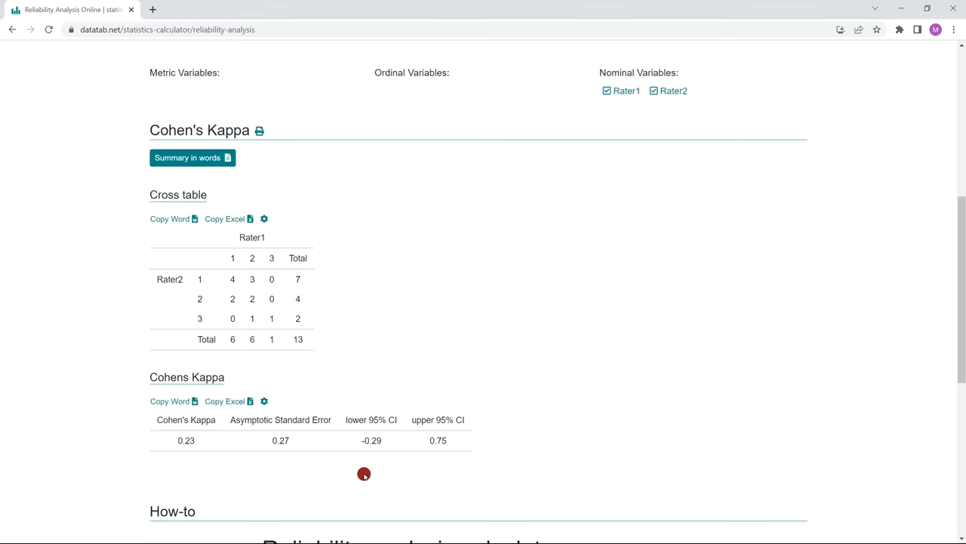
pyautogui.moveTo(194, 343)
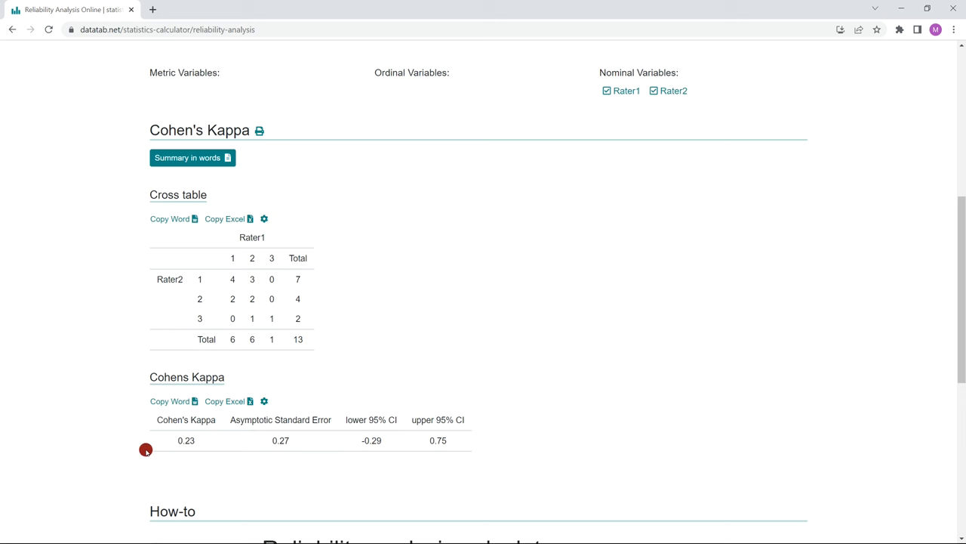
# - Show the summary in words reporting weak agreement between Rater1 and Rater2 with κ = 0.23
pyautogui.click(188, 157)
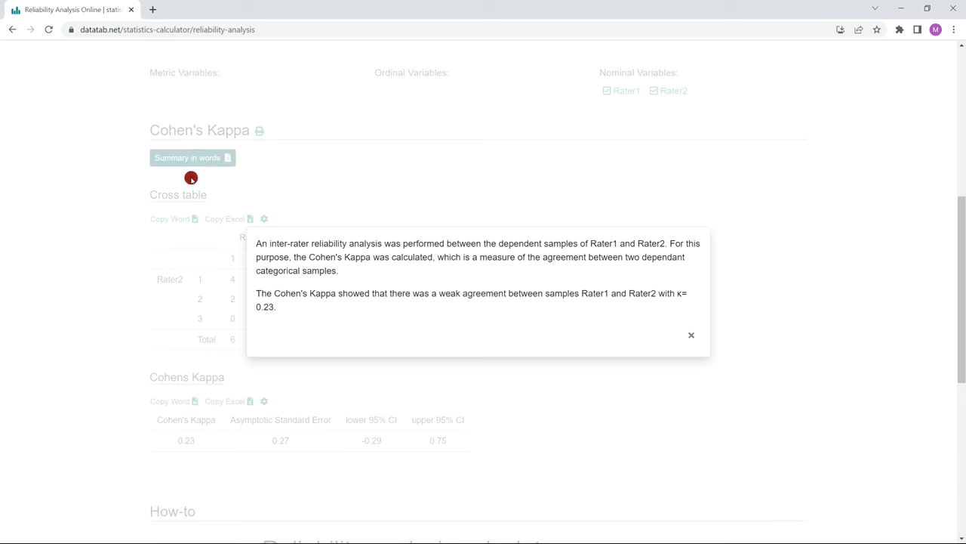
pyautogui.moveTo(303, 277)
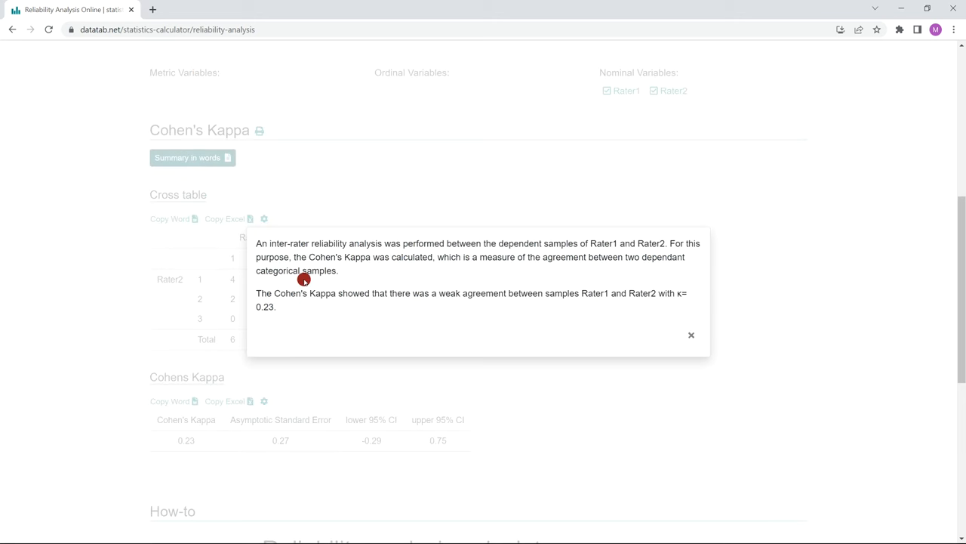
pyautogui.moveTo(247, 257)
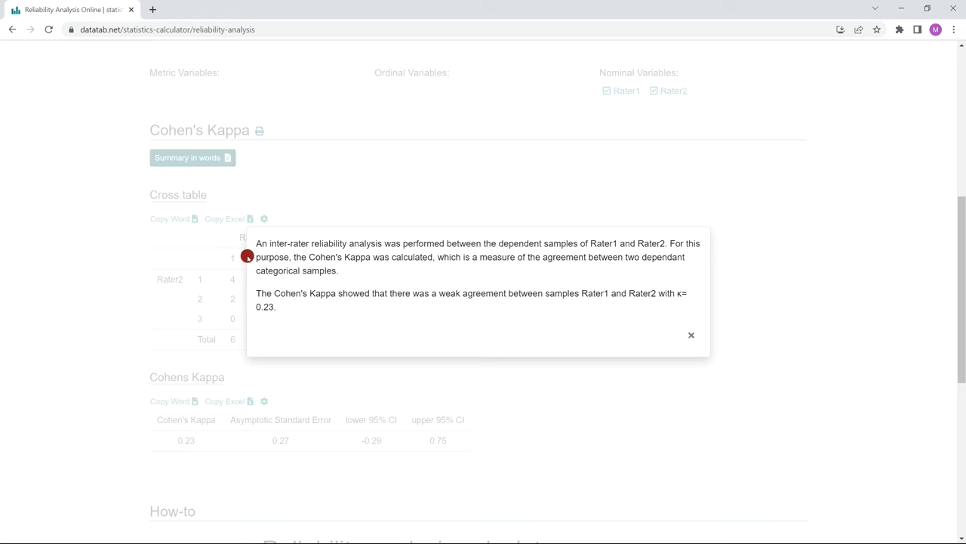
pyautogui.moveTo(453, 255)
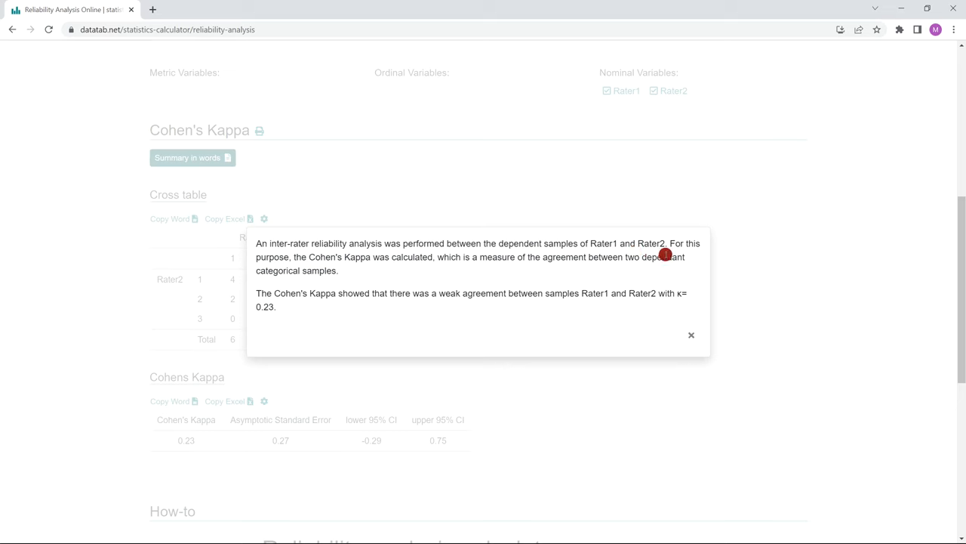
pyautogui.moveTo(356, 269)
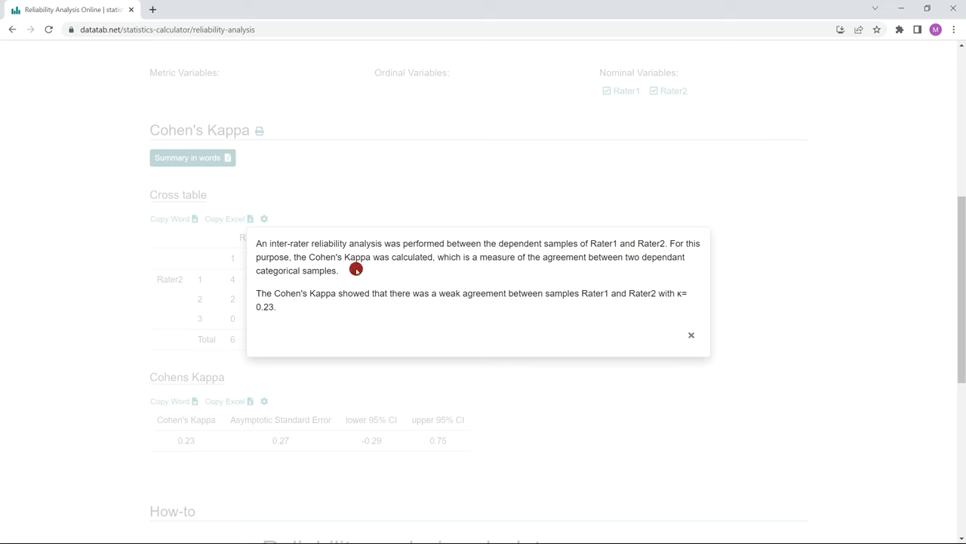
pyautogui.moveTo(451, 266)
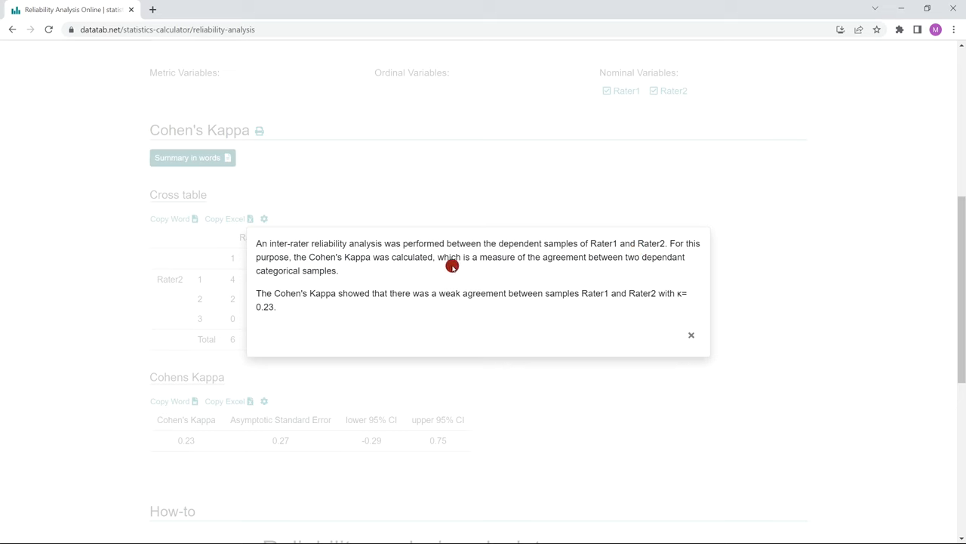
pyautogui.moveTo(543, 266)
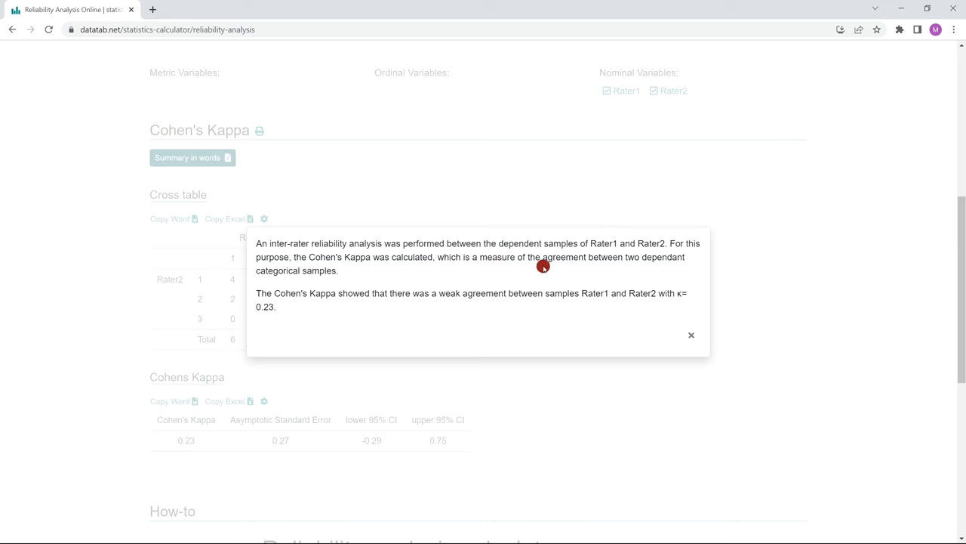
pyautogui.moveTo(568, 272)
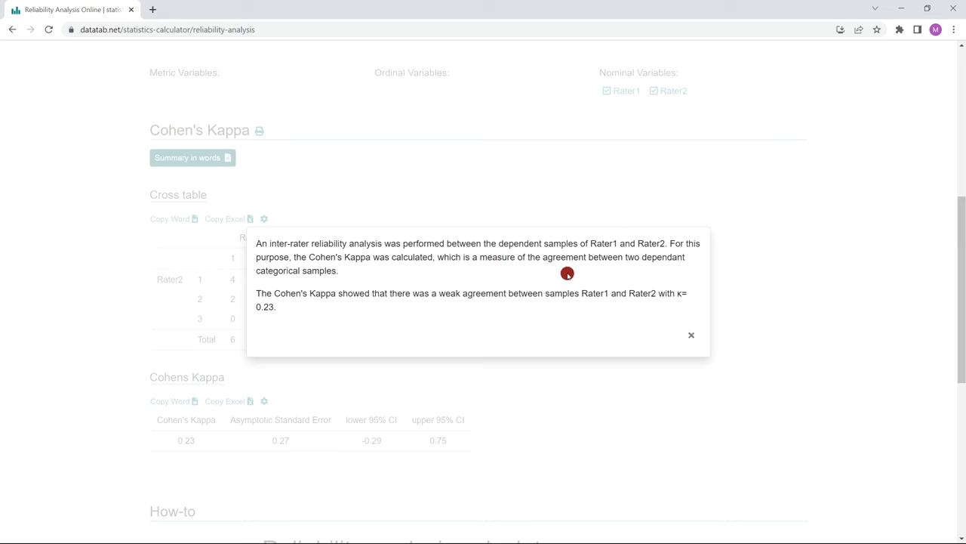
pyautogui.moveTo(288, 275)
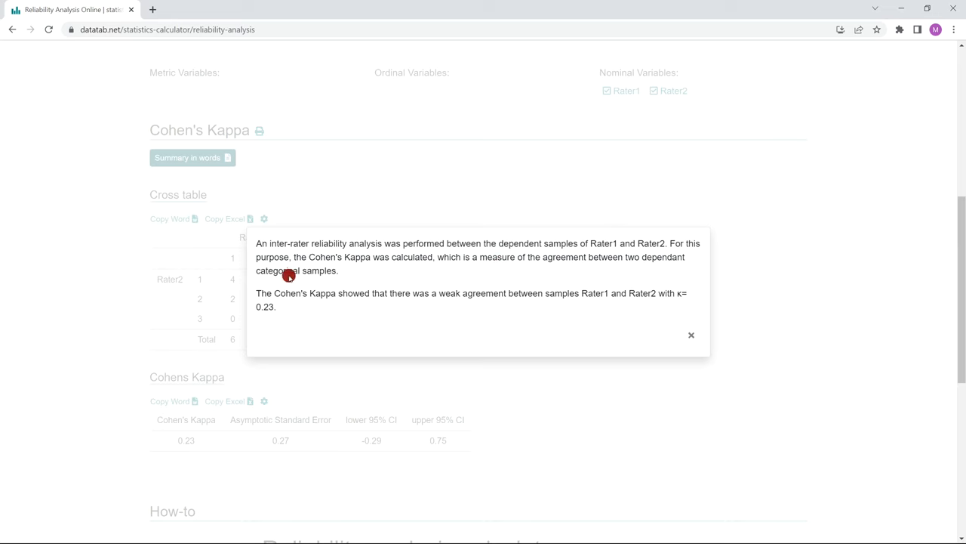
pyautogui.moveTo(365, 308)
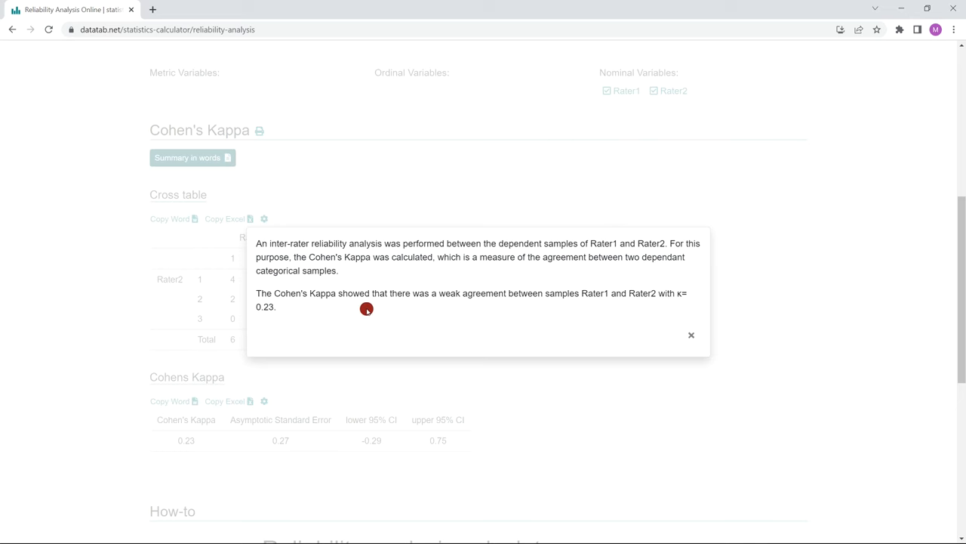
pyautogui.moveTo(510, 304)
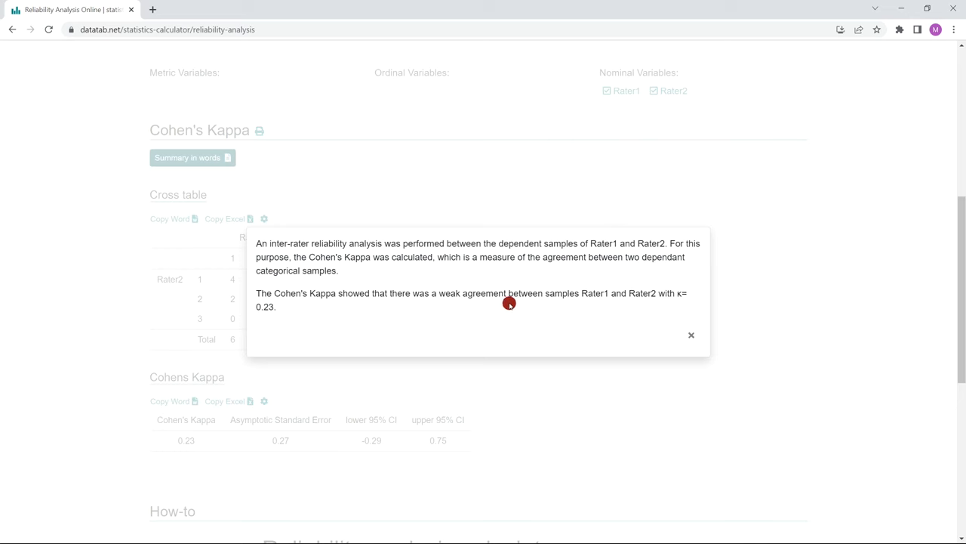
pyautogui.moveTo(632, 302)
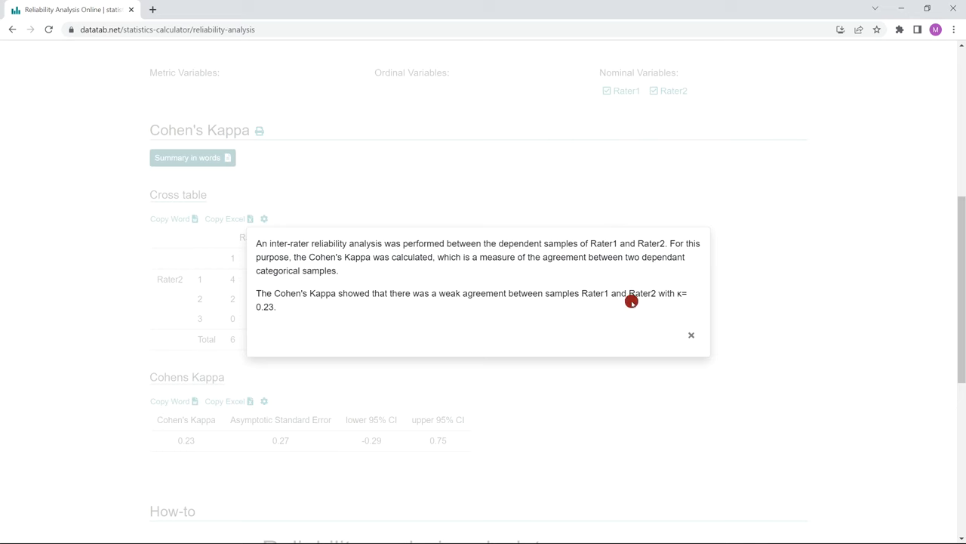
pyautogui.moveTo(256, 317)
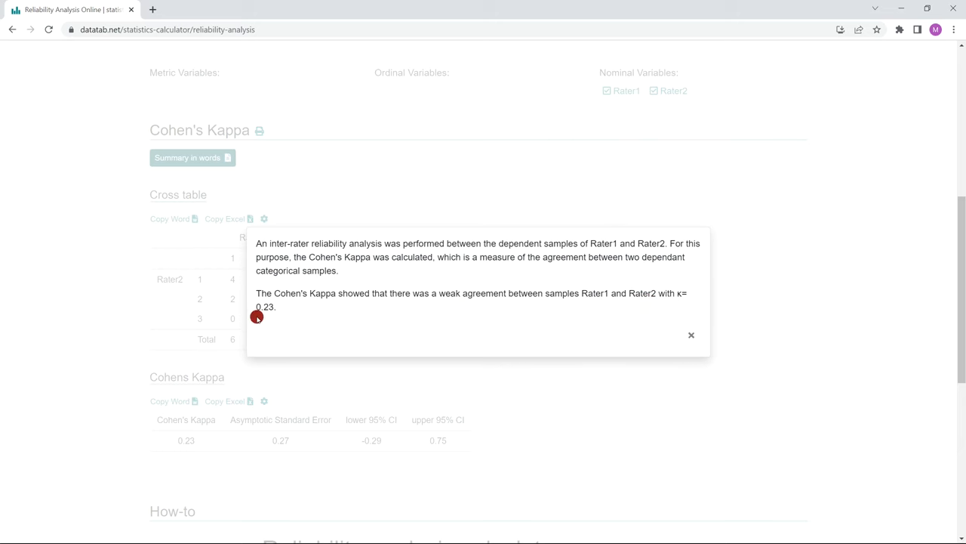
pyautogui.moveTo(277, 312)
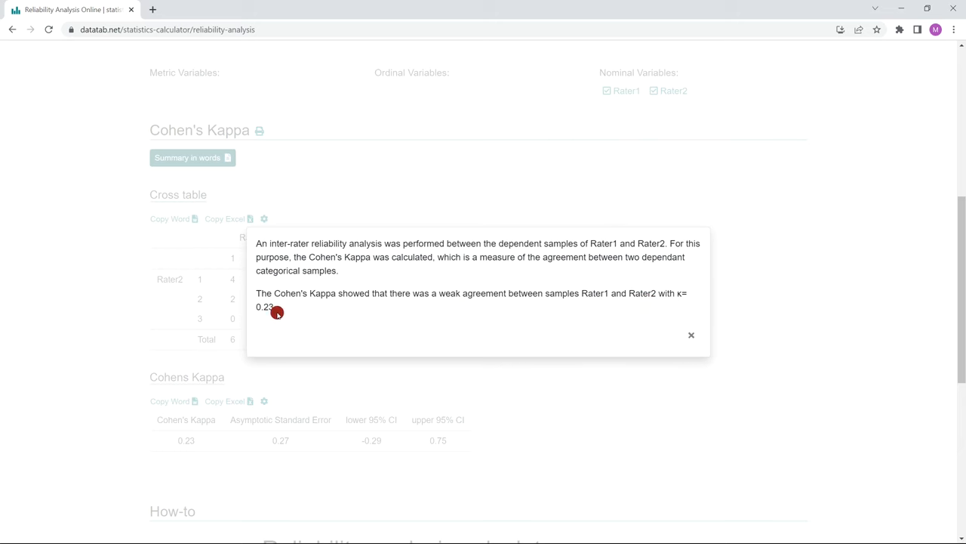
pyautogui.moveTo(380, 335)
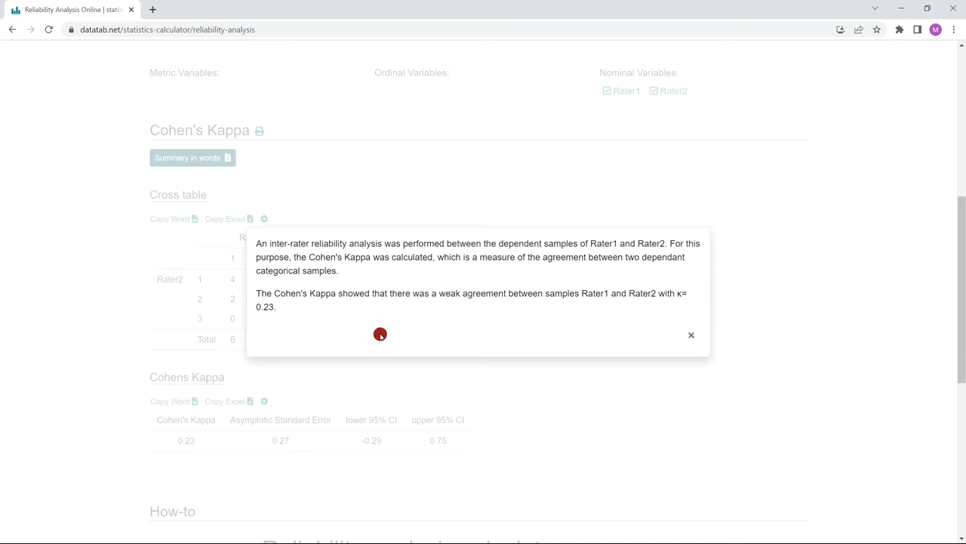
pyautogui.moveTo(497, 383)
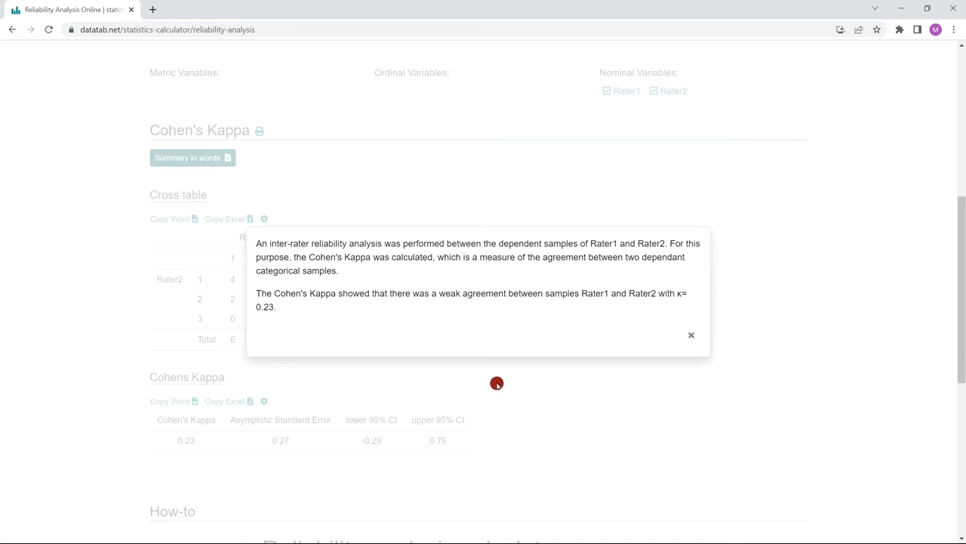